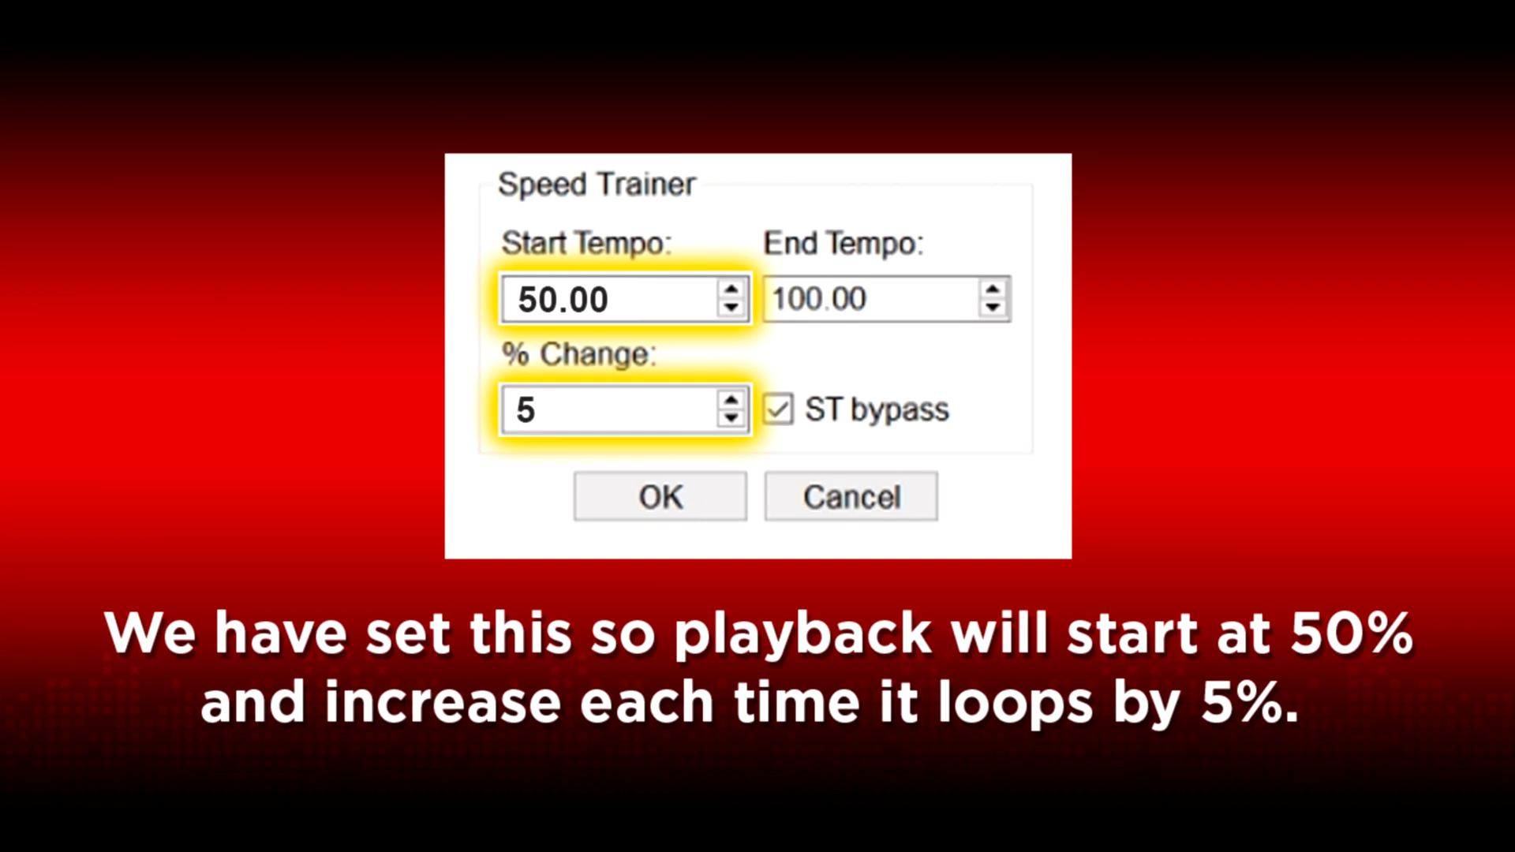
- Return to the main waveform with the looped practice section marked
click(660, 496)
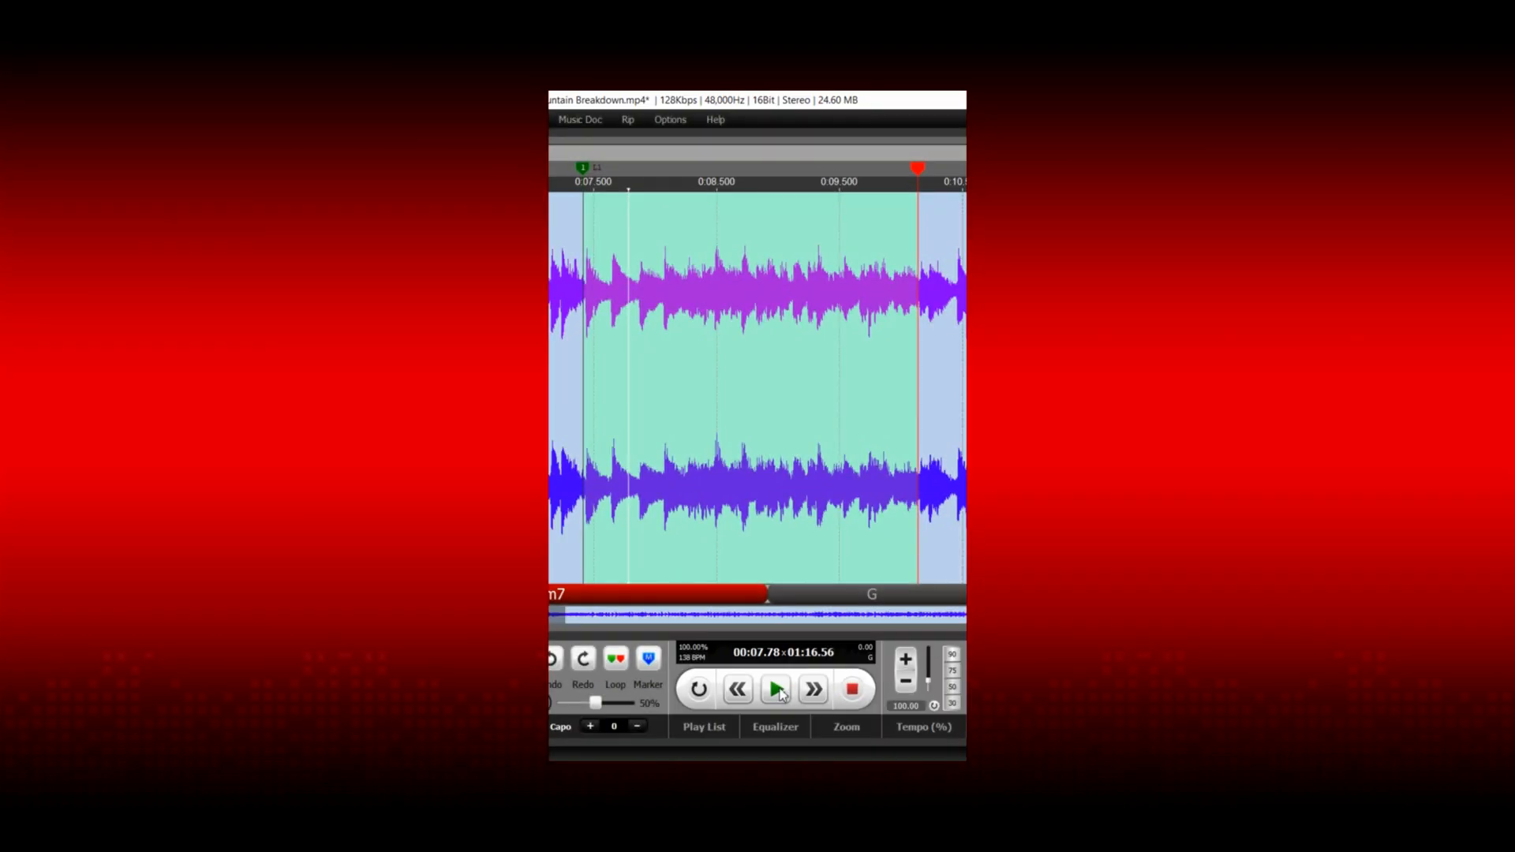
click(775, 688)
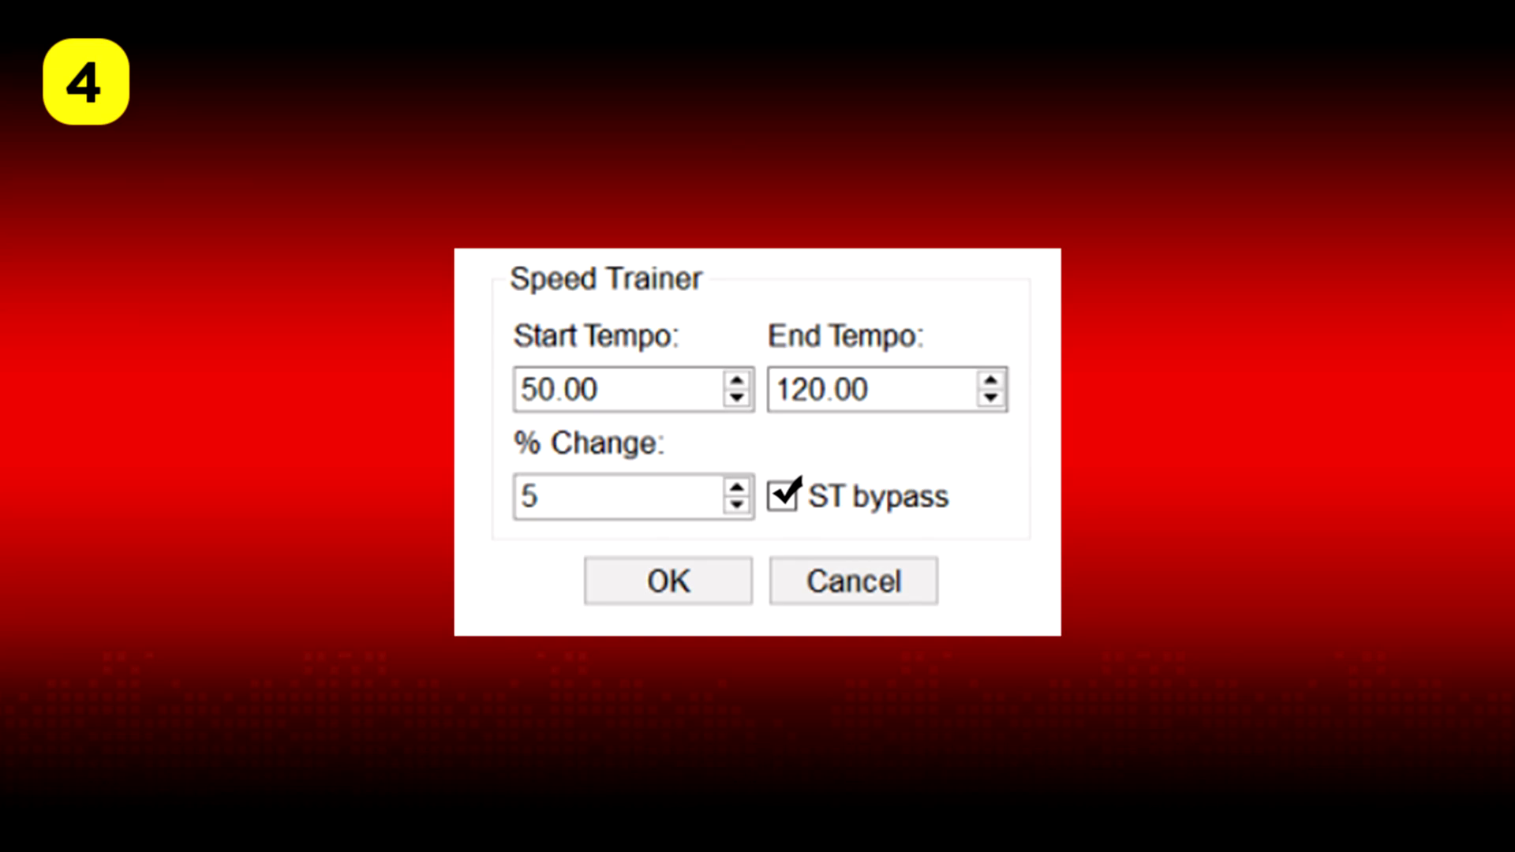
- Uncheck ST bypass so the Speed Trainer runs 50–120% in 5% steps, and confirm with OK
click(785, 496)
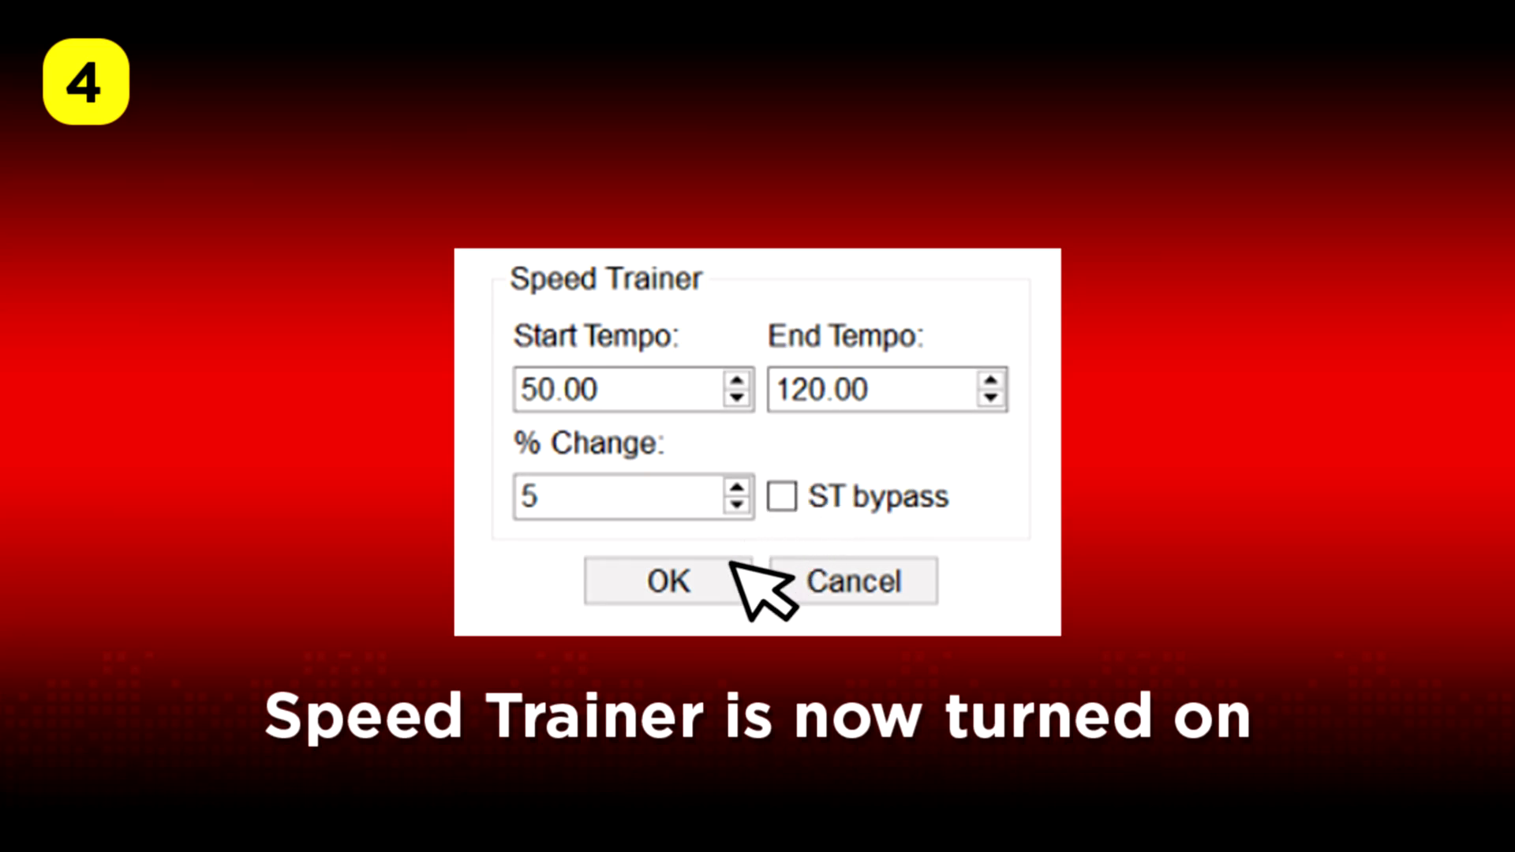
click(667, 580)
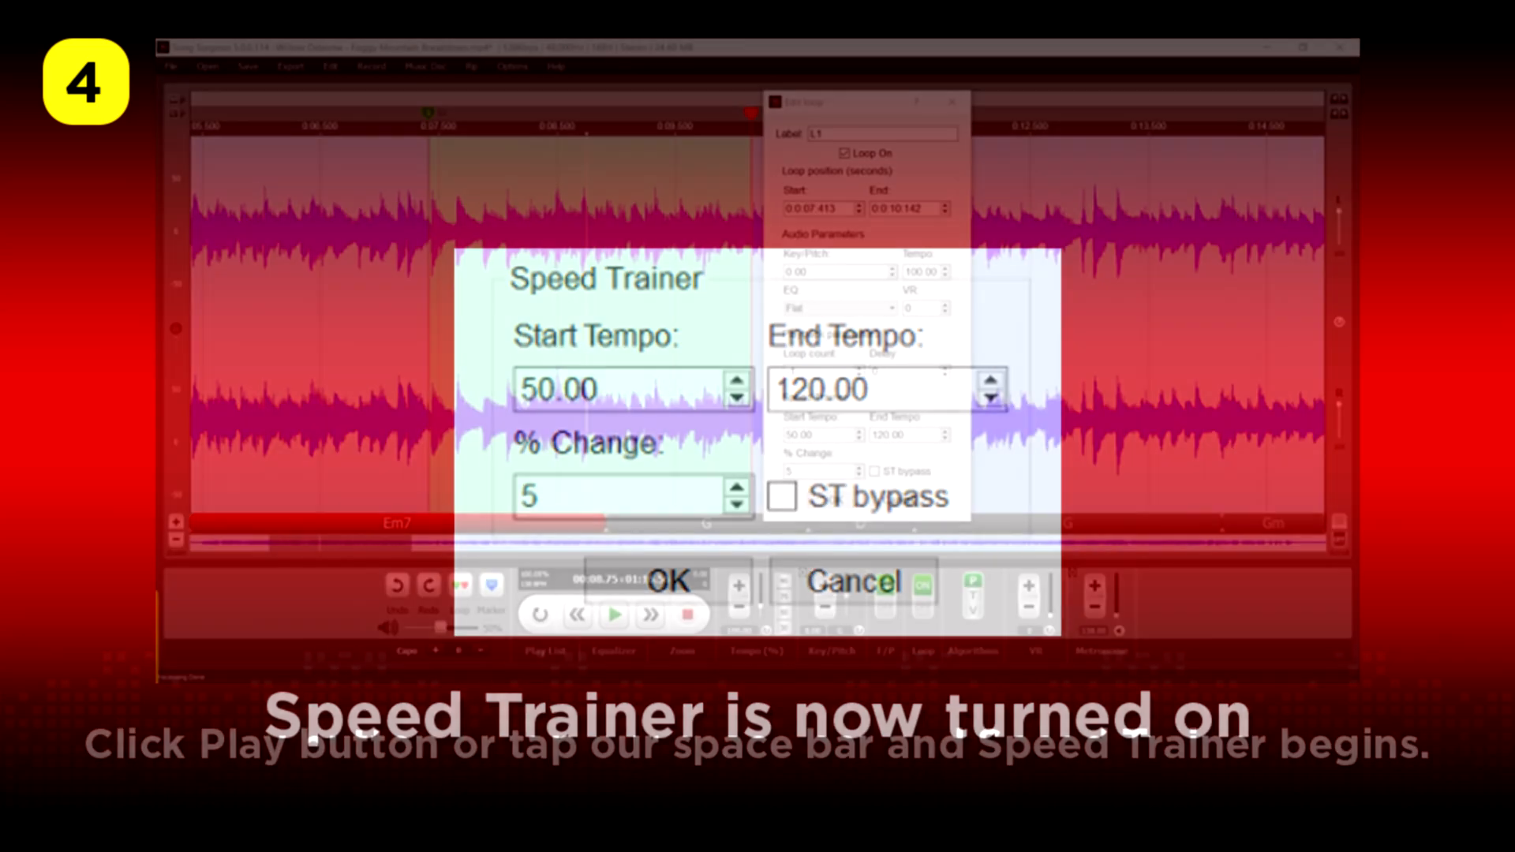